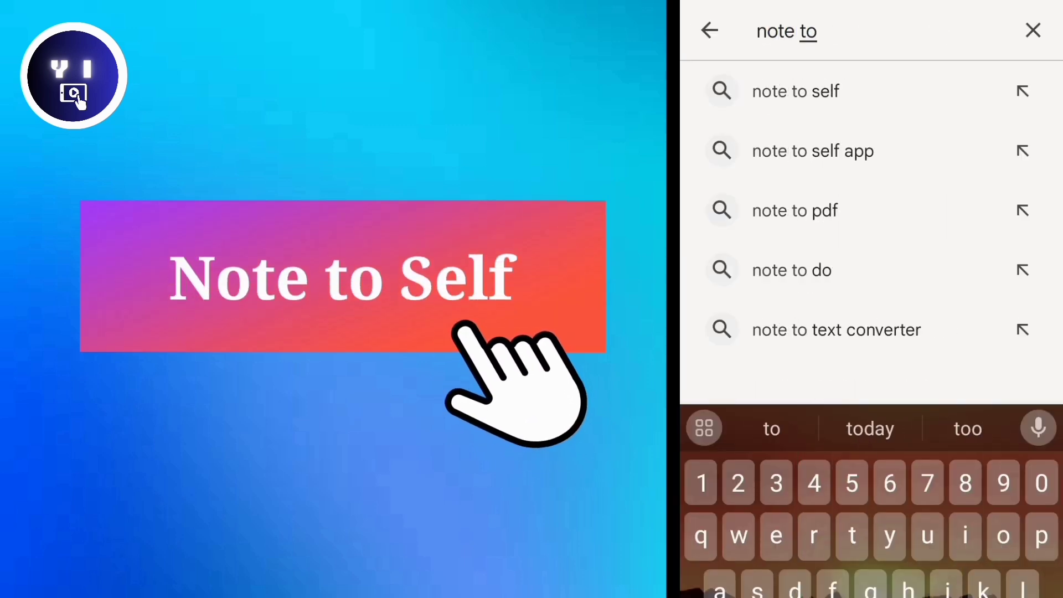
Find 'note to self' in Play Store, install Note to Self - Private Notepad, and go home
left_click(795, 91)
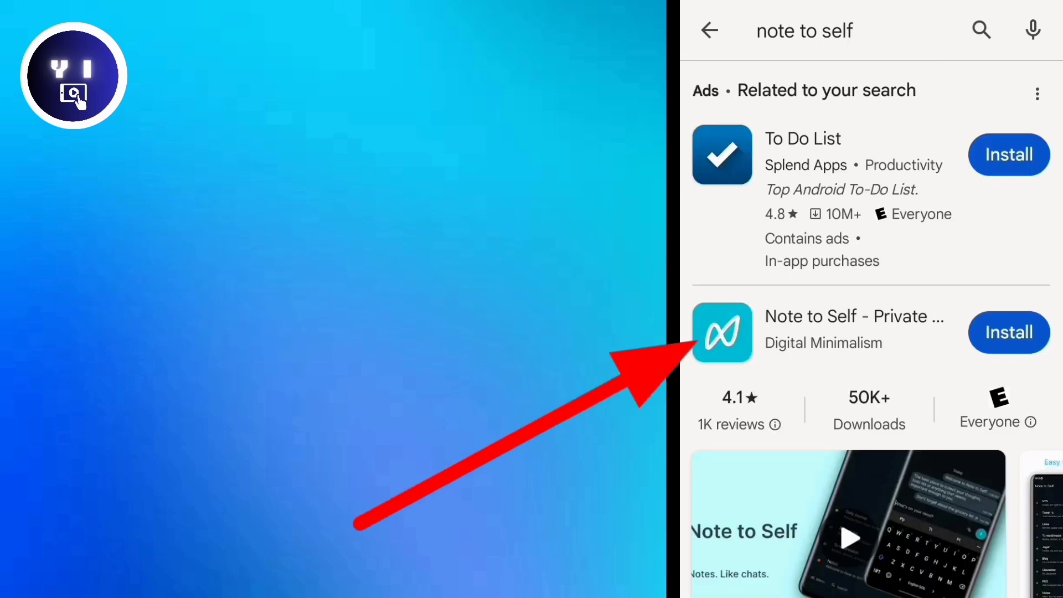
left_click(853, 317)
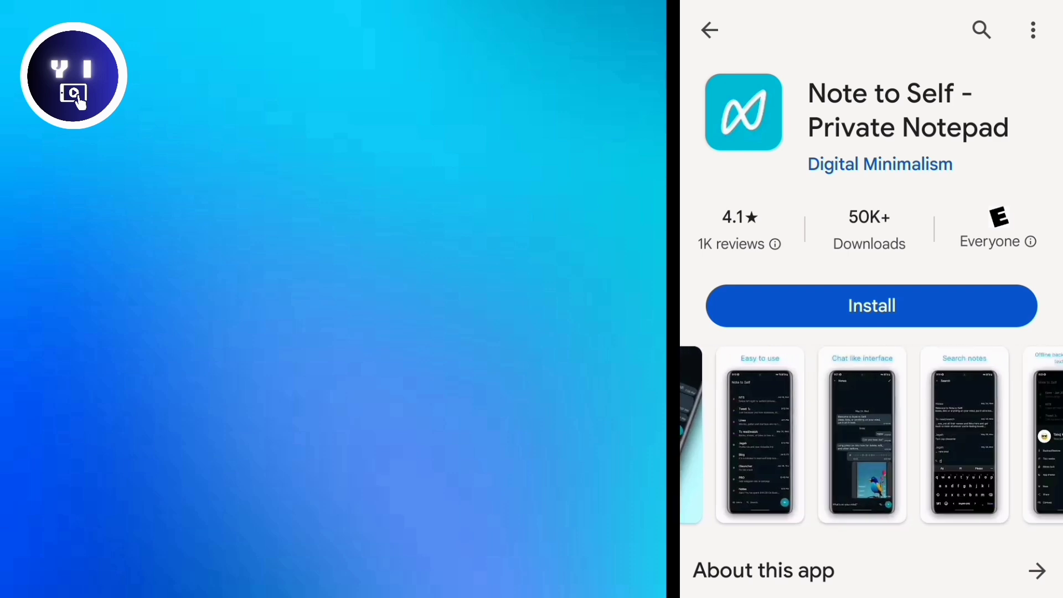
scroll("left", 3)
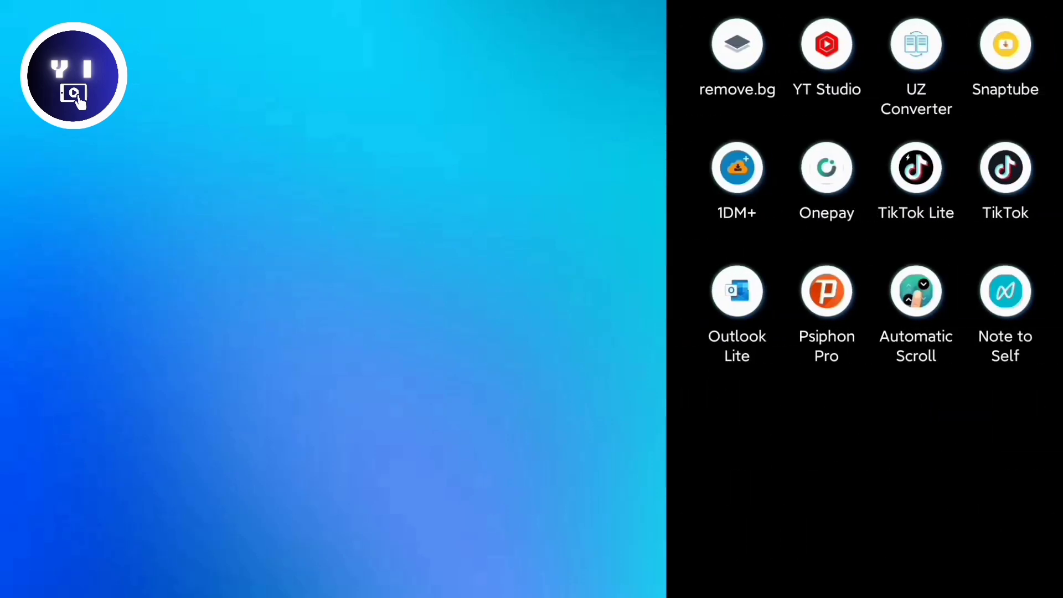
Launch Note to Self and complete setup as a new user with "I'm starting new"
left_click(1005, 290)
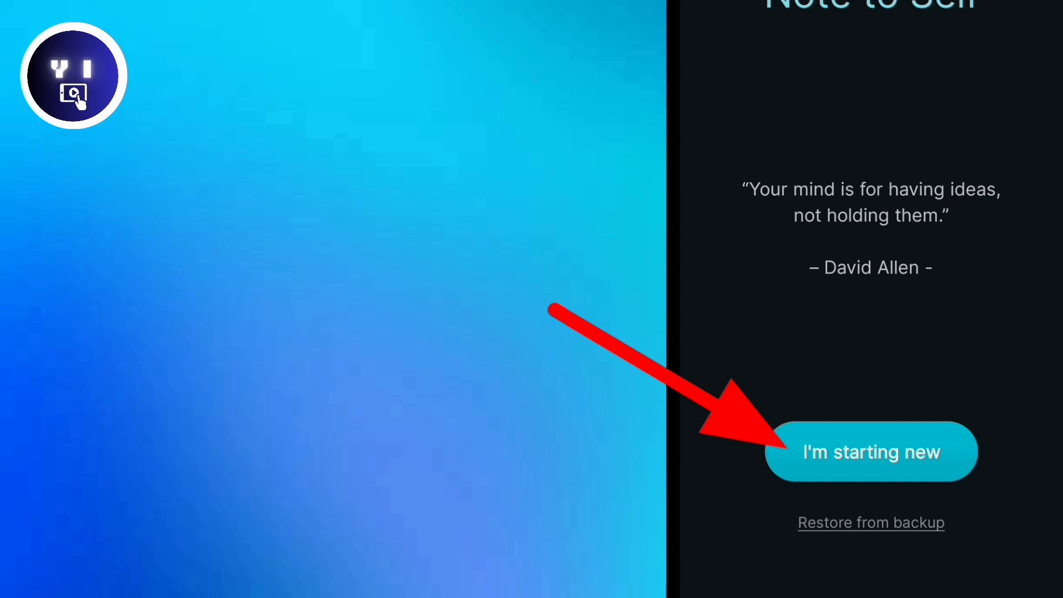
left_click(871, 452)
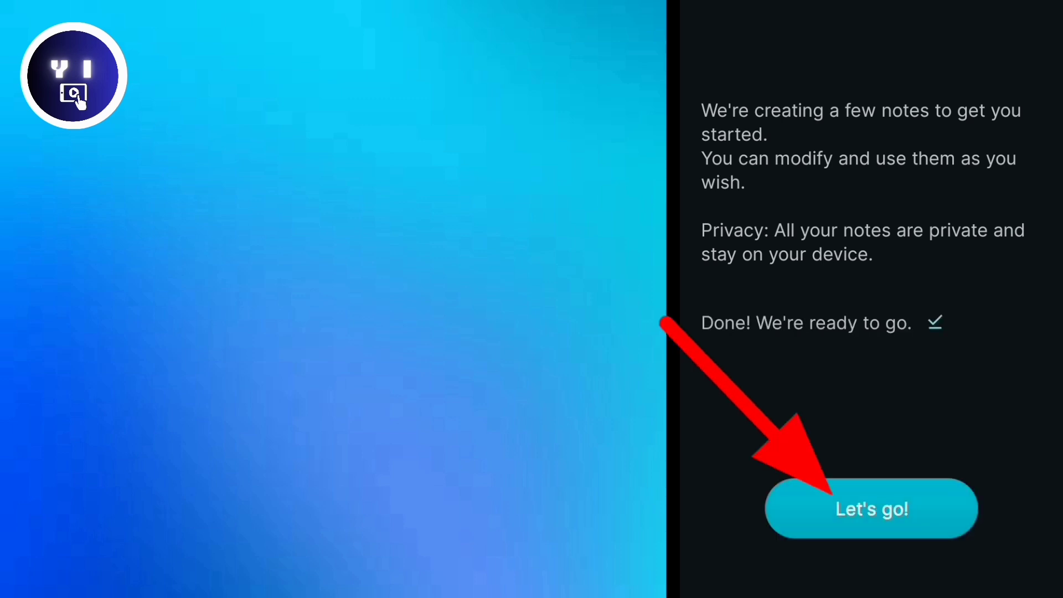
left_click(870, 508)
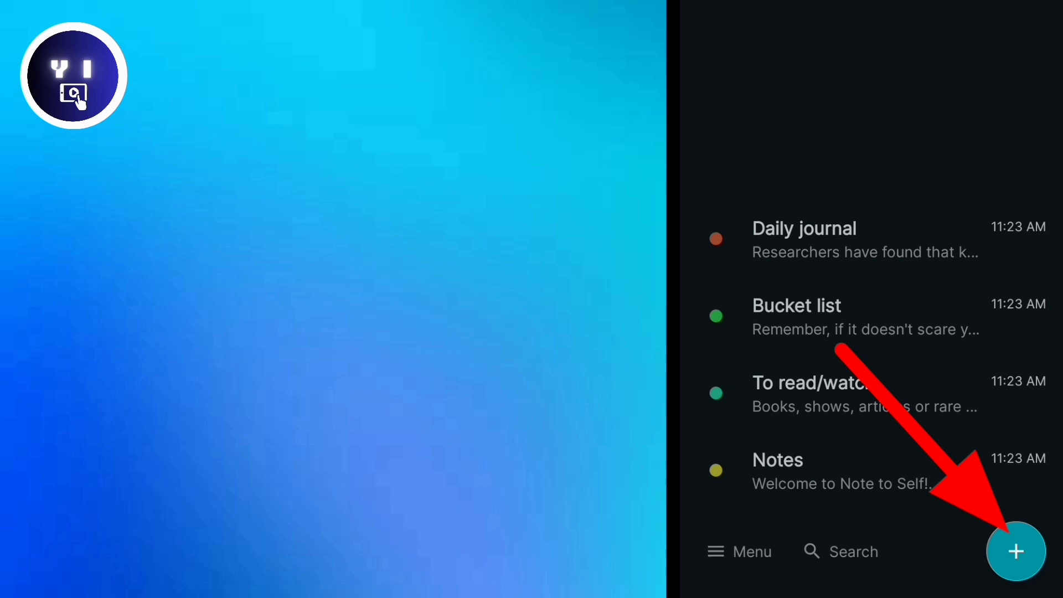
Start a new note group with a gallery photo and title it 'Nnnn'
left_click(1016, 552)
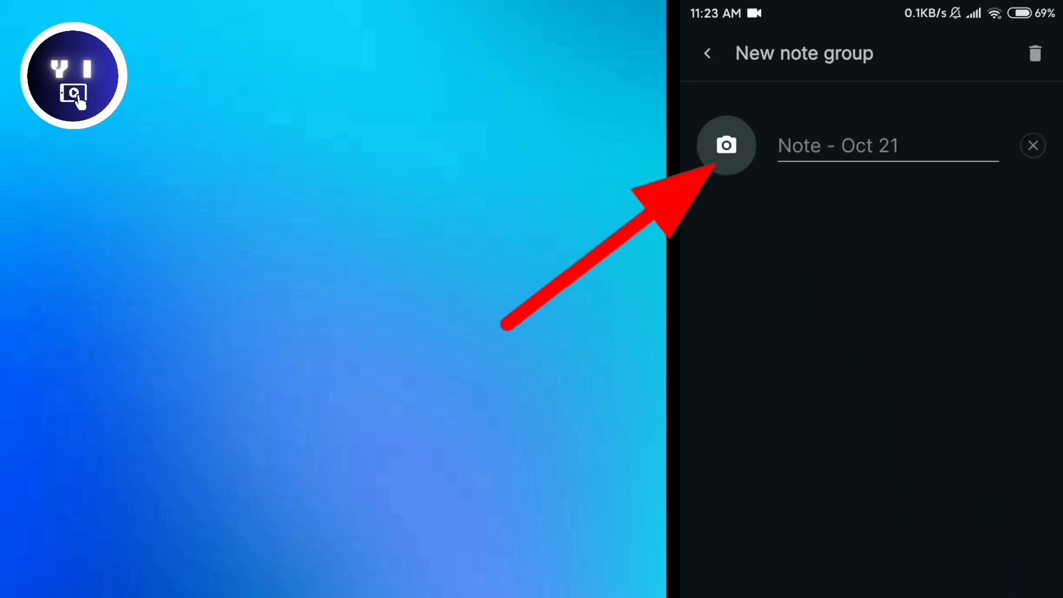
left_click(726, 145)
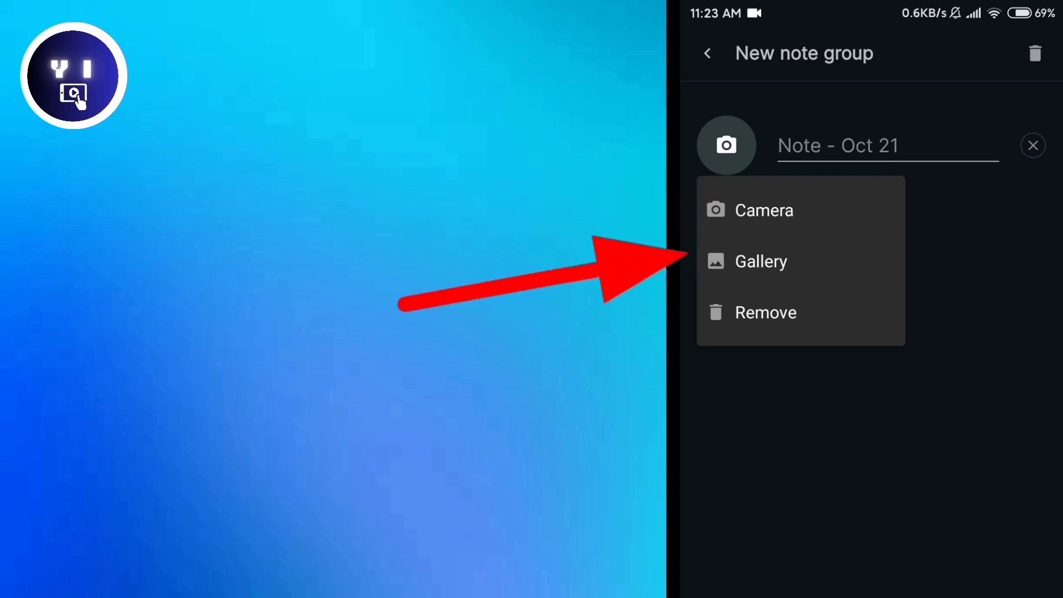
left_click(762, 261)
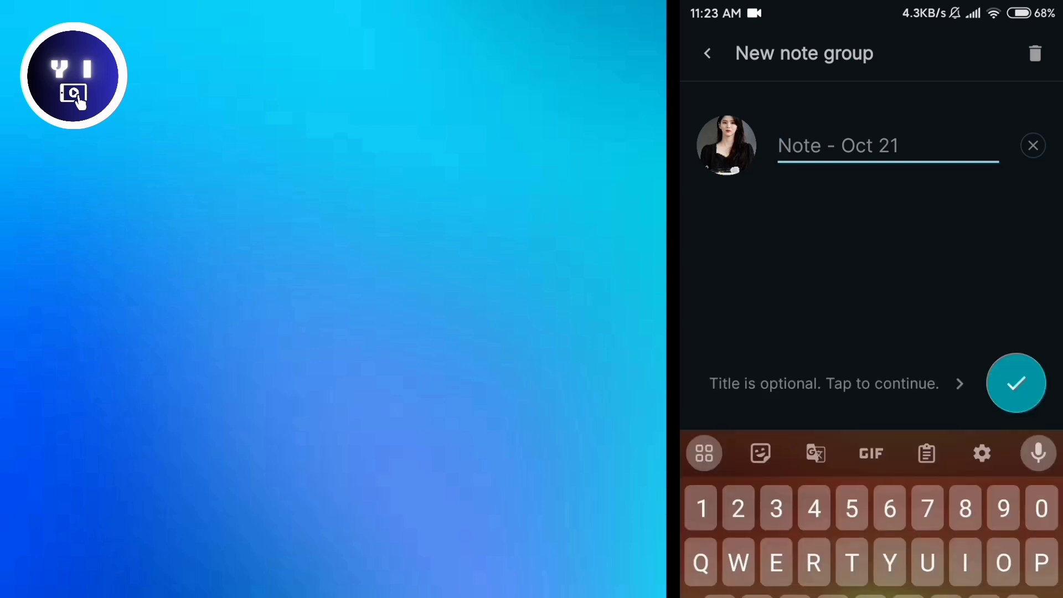
type("Nfdjjdjrtjg")
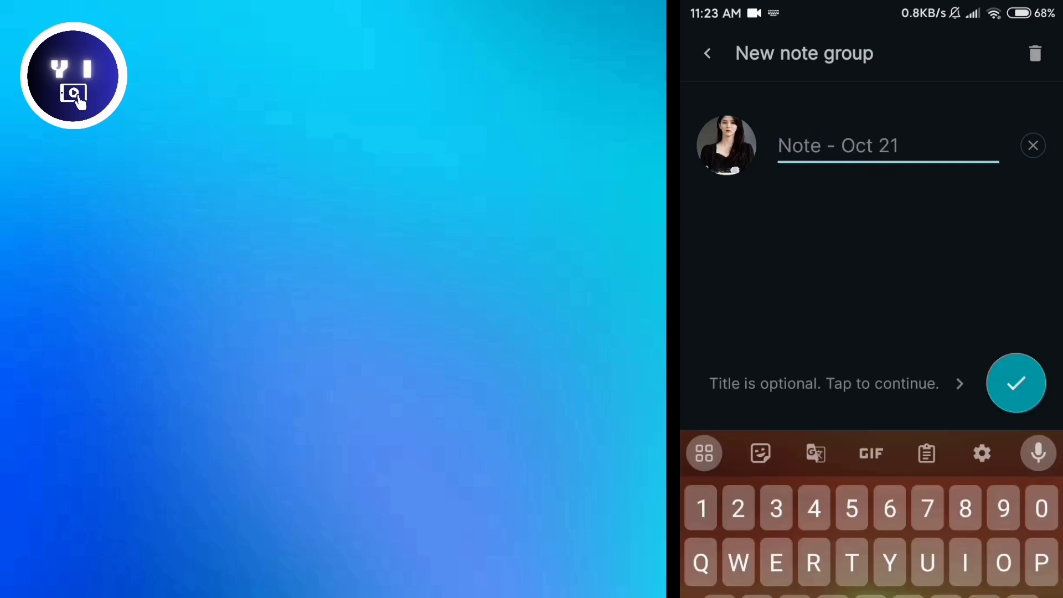
type("Nnn")
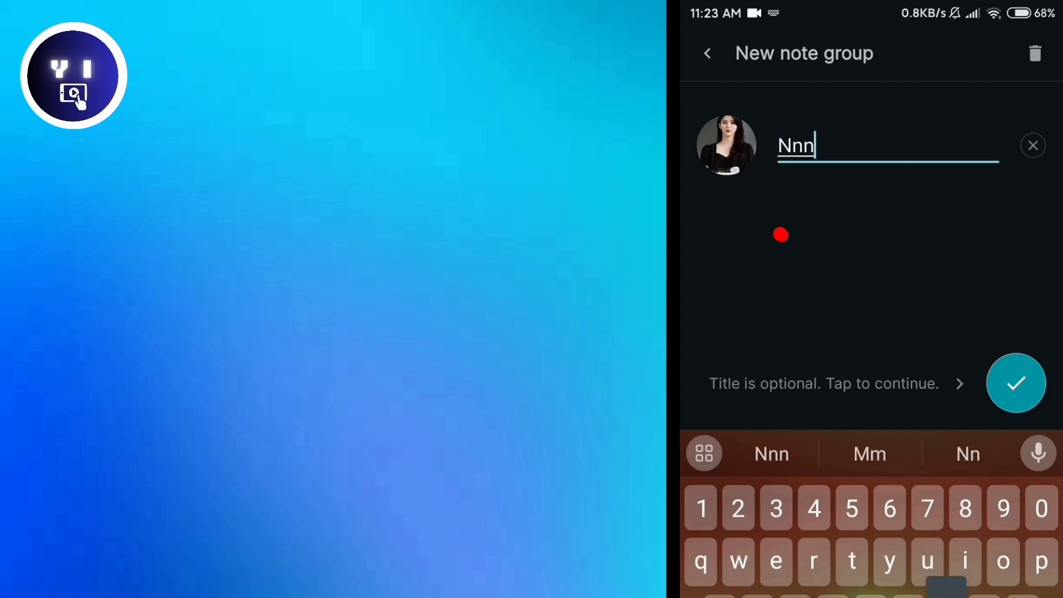
type("n")
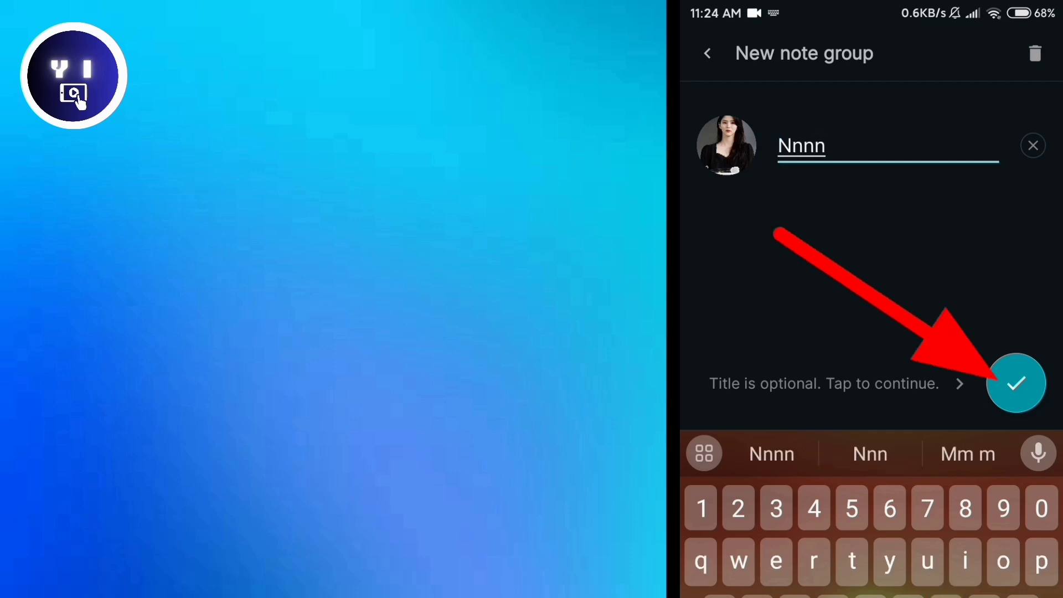
Create the Nnnn group and post the magnet link from the clipboard as a note
left_click(1015, 383)
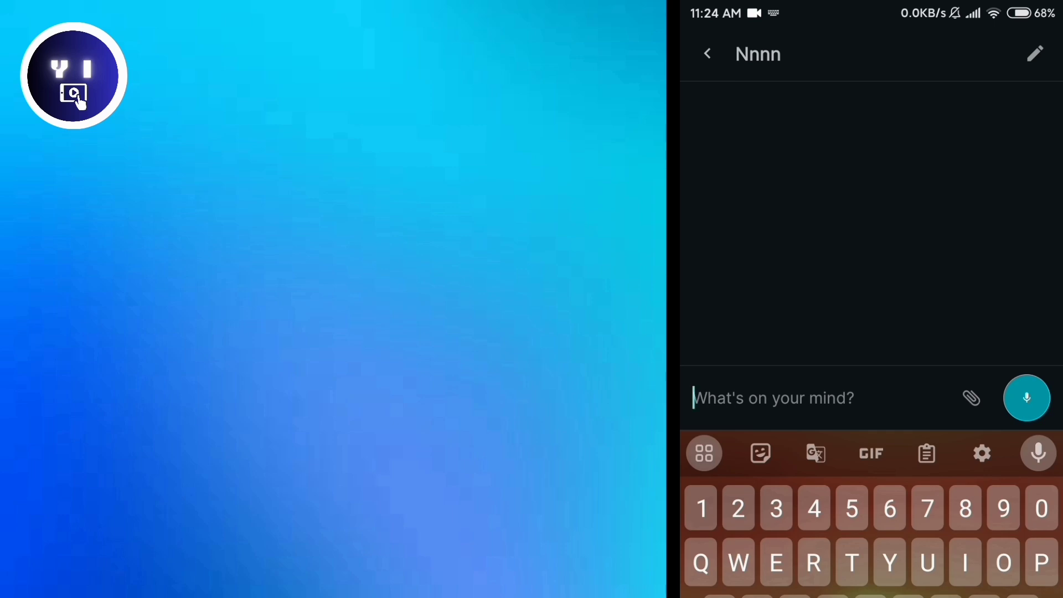
left_click(927, 453)
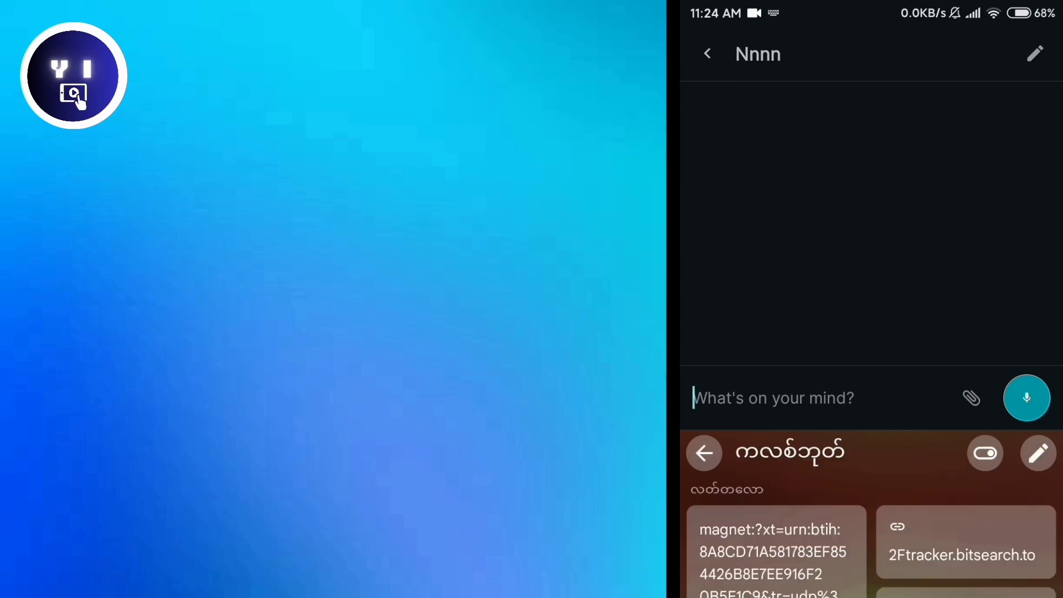
left_click(776, 552)
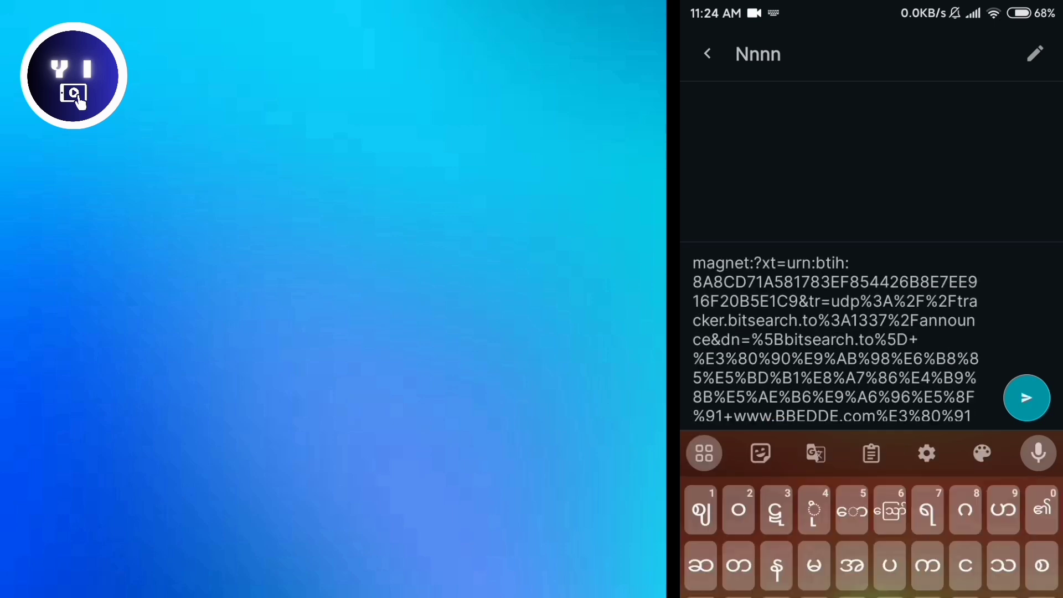
left_click(1027, 398)
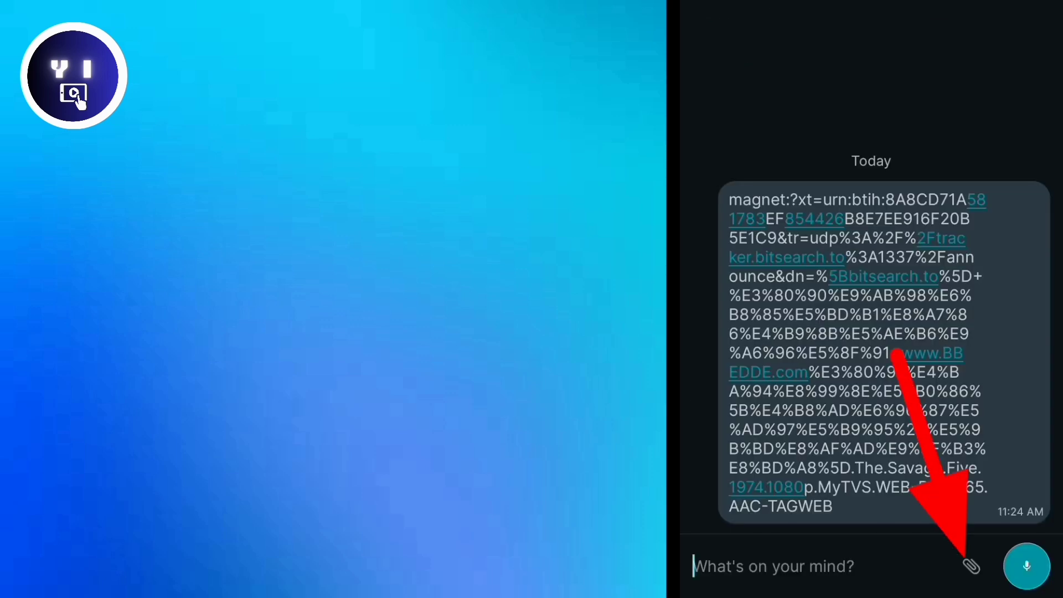
Attach the old man with rifle photo from the gallery to the Nnnn group
left_click(971, 568)
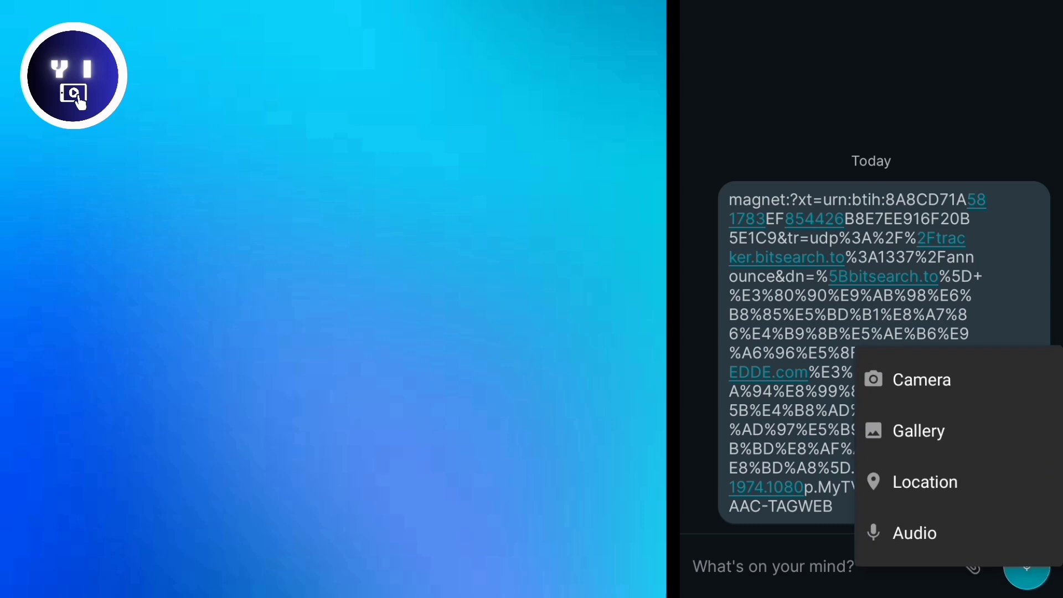
mouse_move(918, 431)
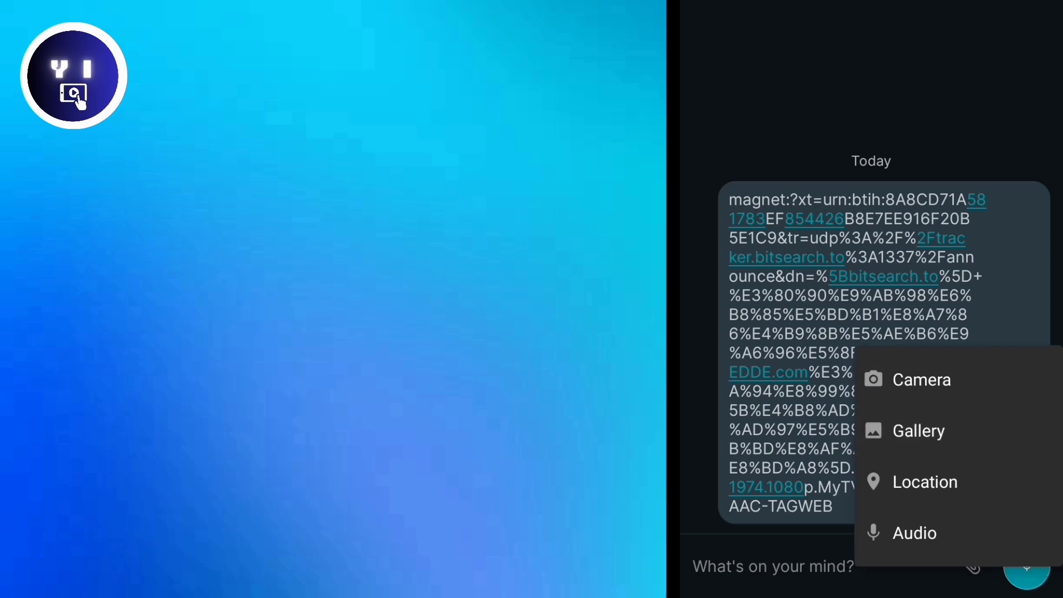
left_click(918, 431)
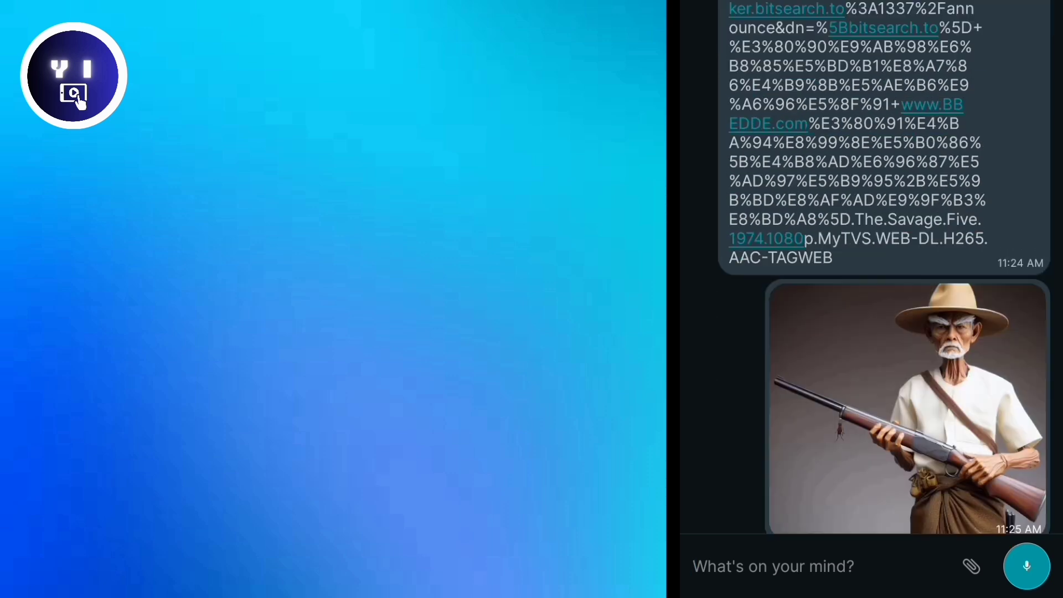
scroll("up", 3)
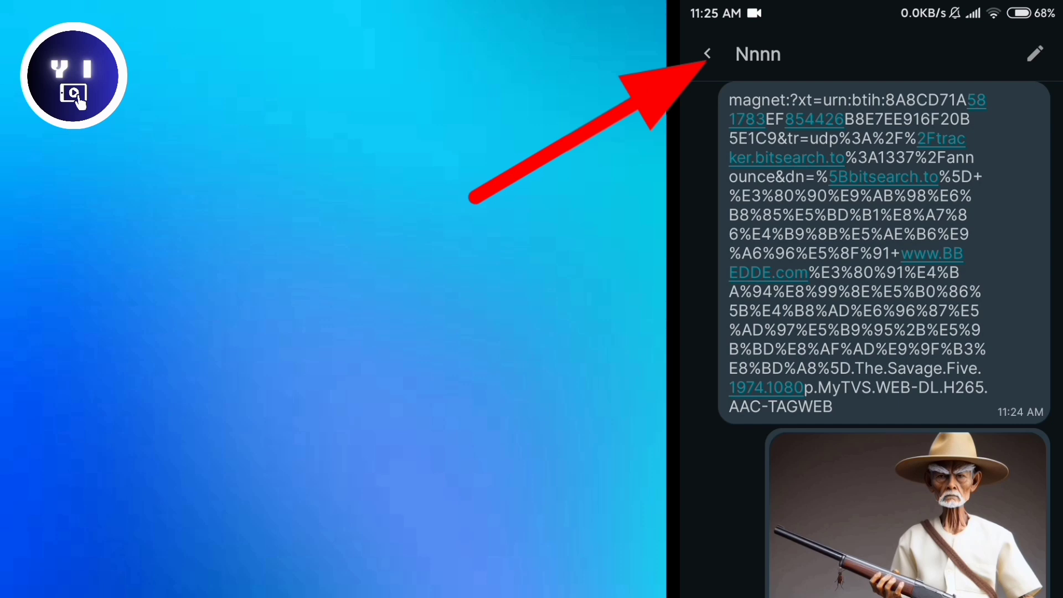
Go back to the main notes list with Nnnn on top
left_click(707, 54)
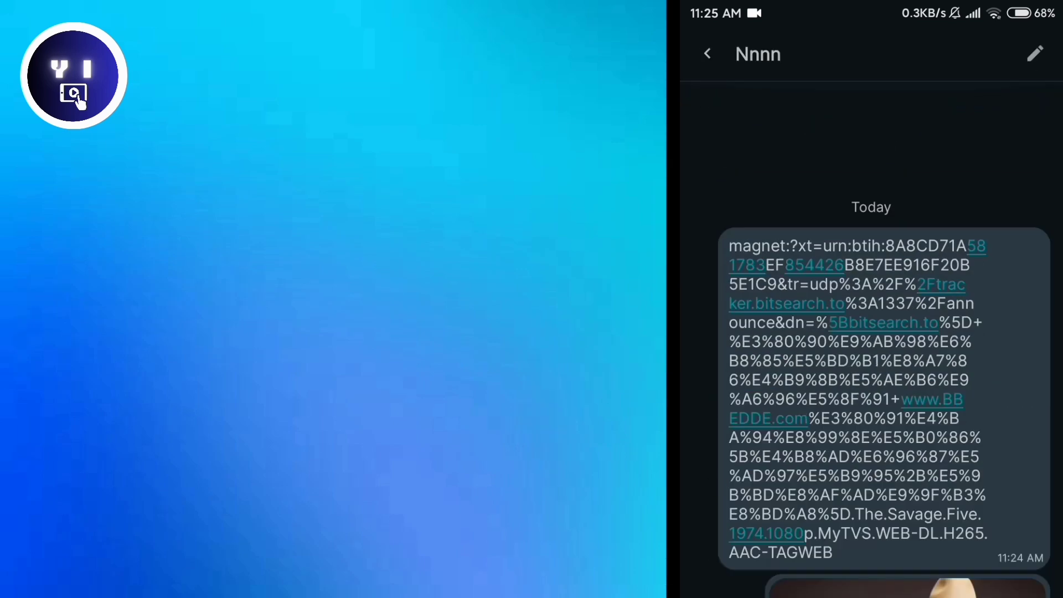
left_click(706, 54)
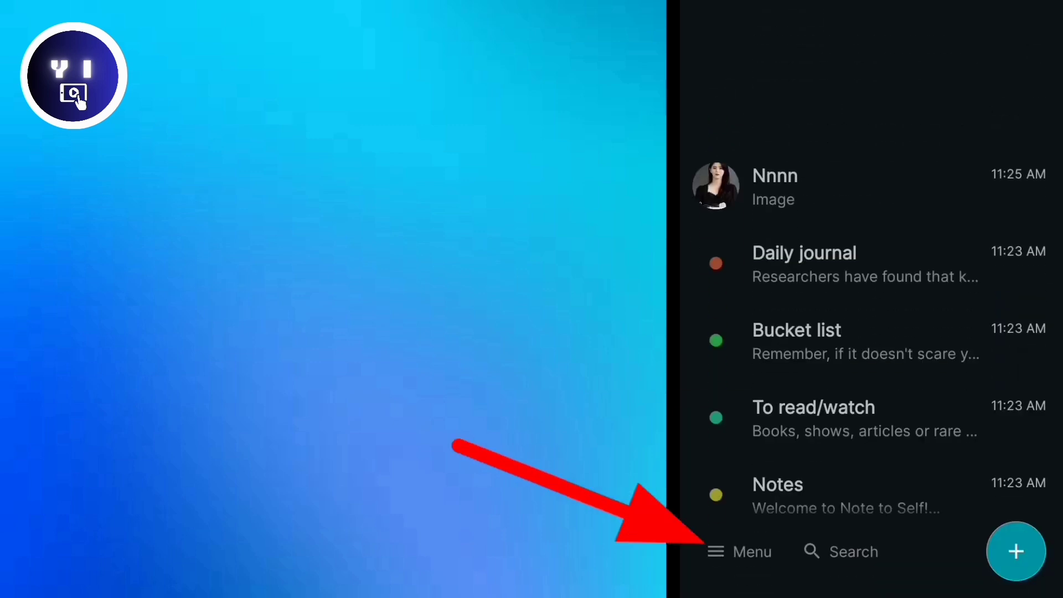
Enable Notes lock in the Menu, confirm it, and close the menu
left_click(738, 551)
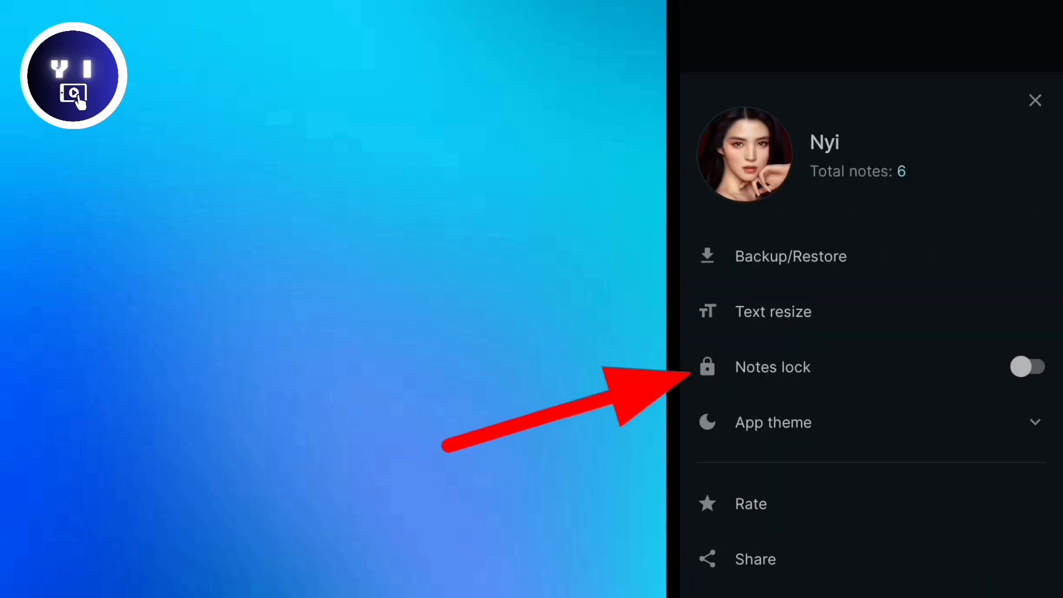
left_click(1028, 366)
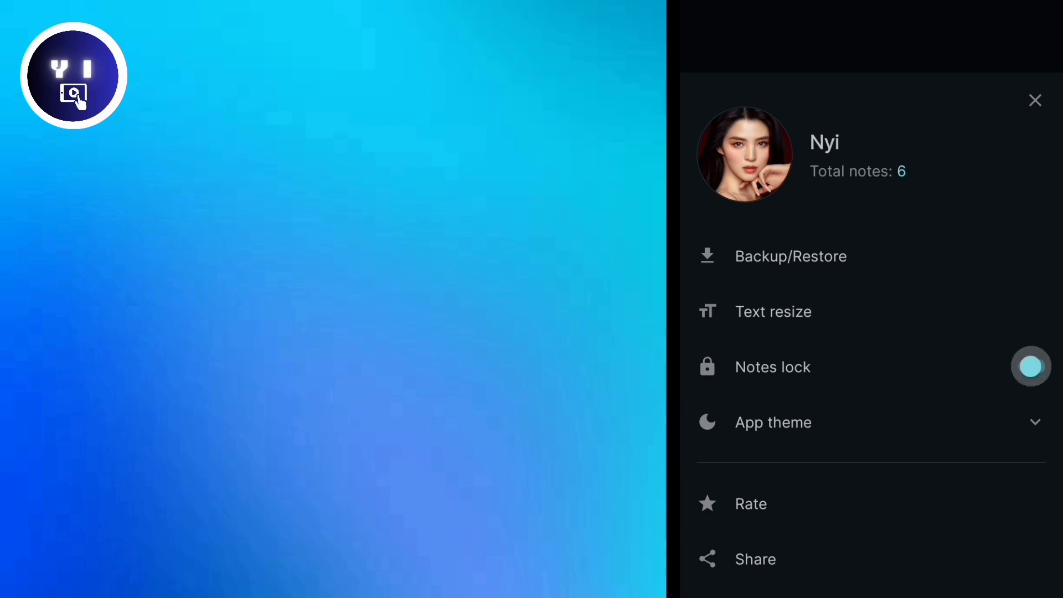
left_click(1031, 367)
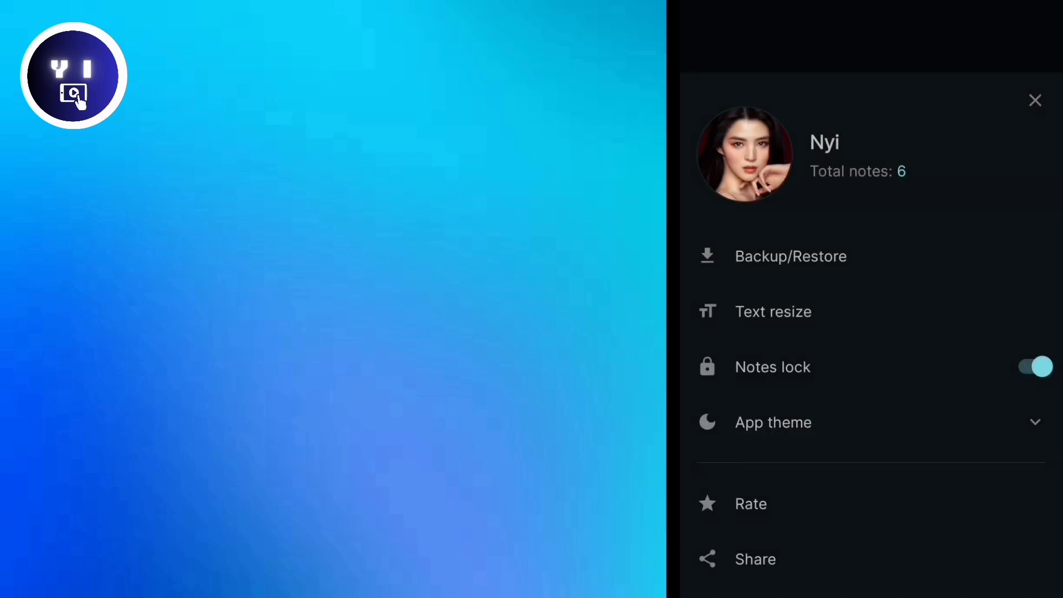
left_click(1034, 100)
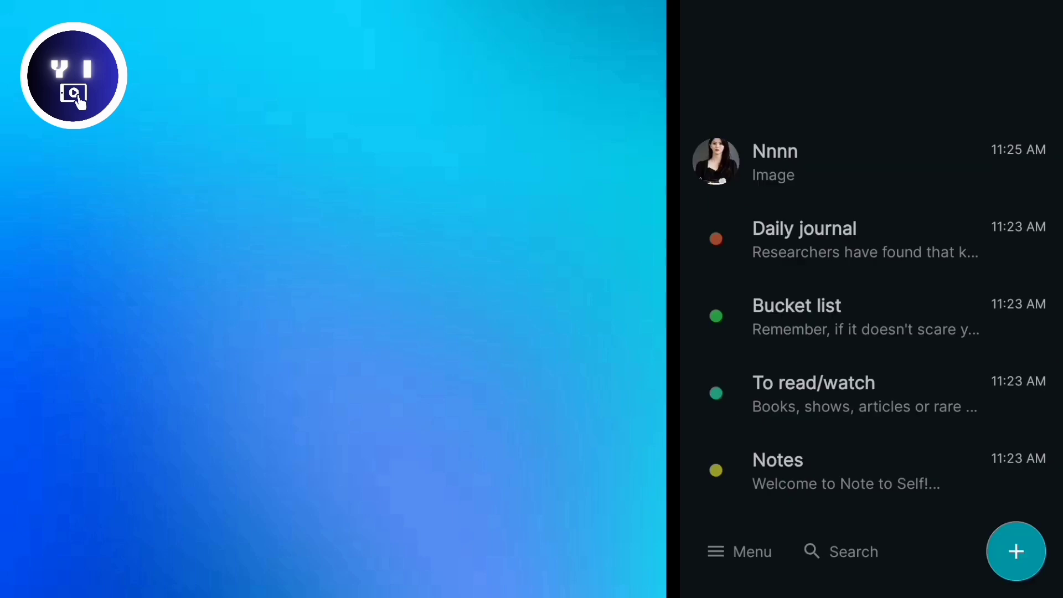